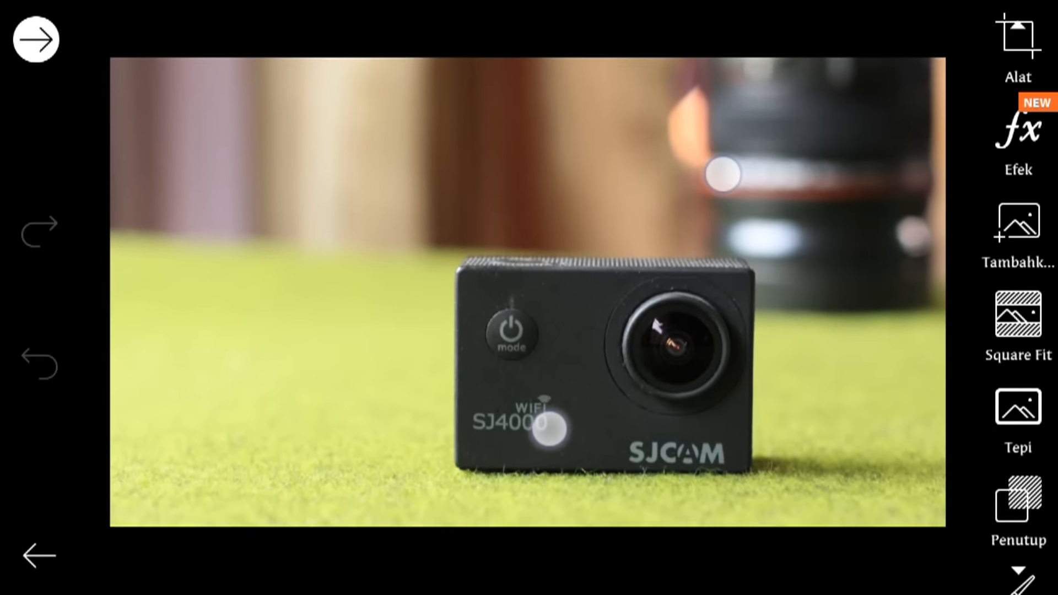
Adjust a point on the Kurva tone curve and apply it to the camera photo
{"action": "left_click", "coordinate": [1017, 41]}
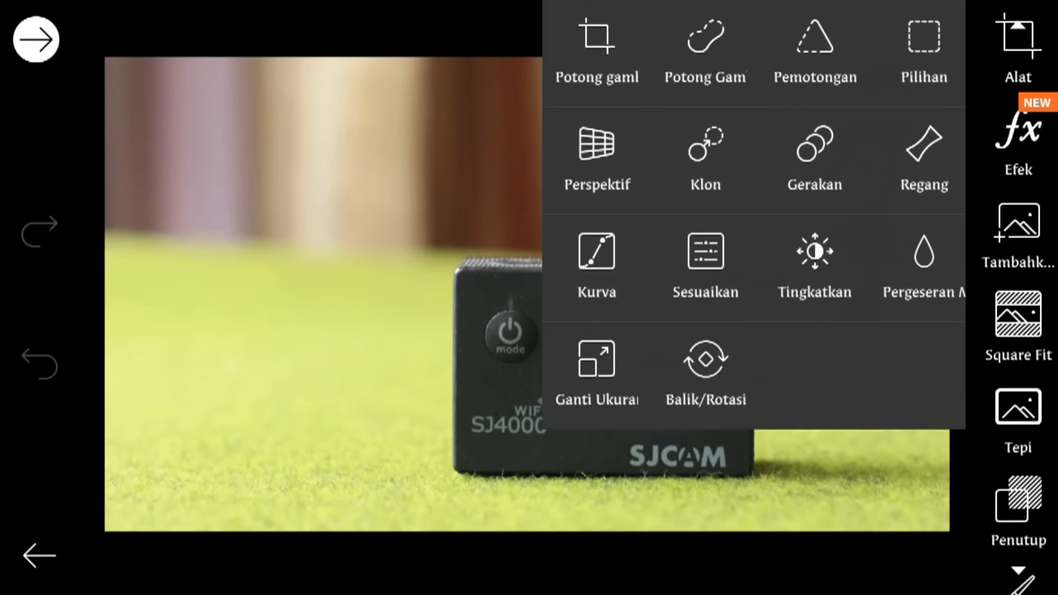
{"action": "left_click", "coordinate": [595, 157]}
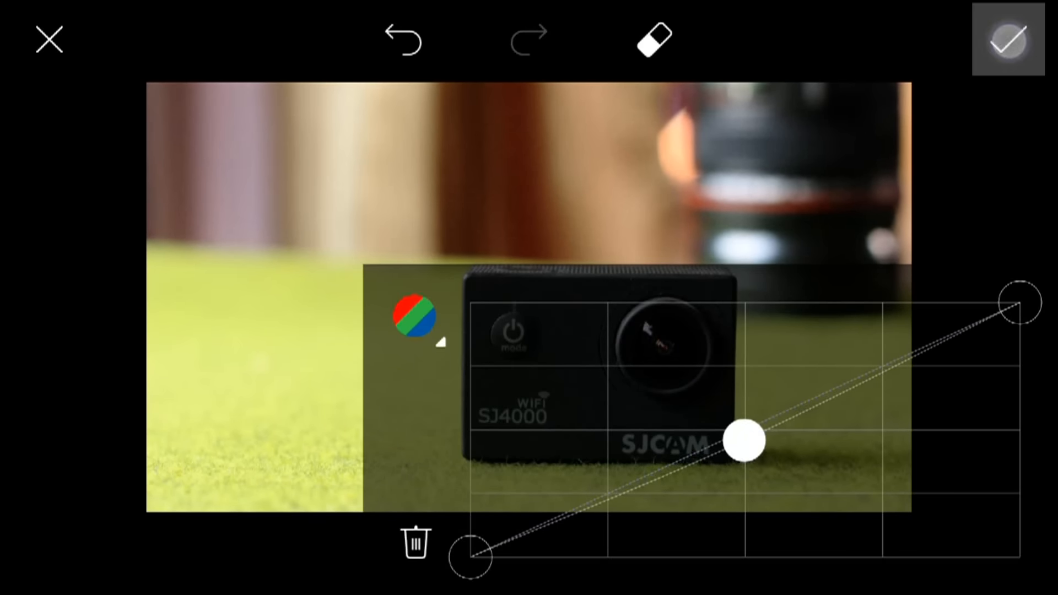
{"action": "left_click", "coordinate": [1007, 39]}
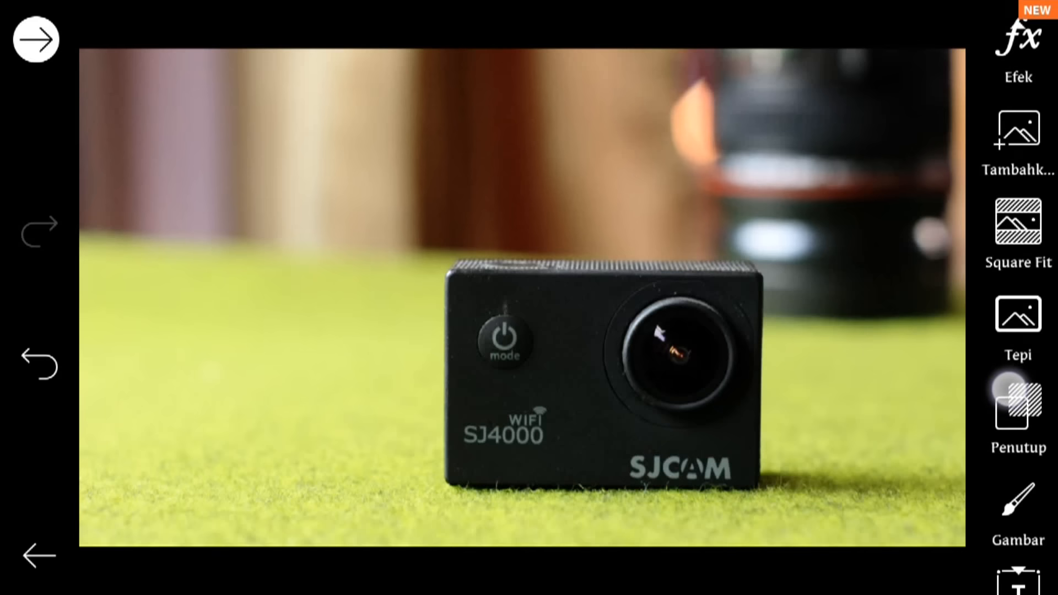
Add the seated woman's photo via Gambar > Foto, cropped around her, as a layer
{"action": "scroll", "scroll_direction": "down", "scroll_amount": 3}
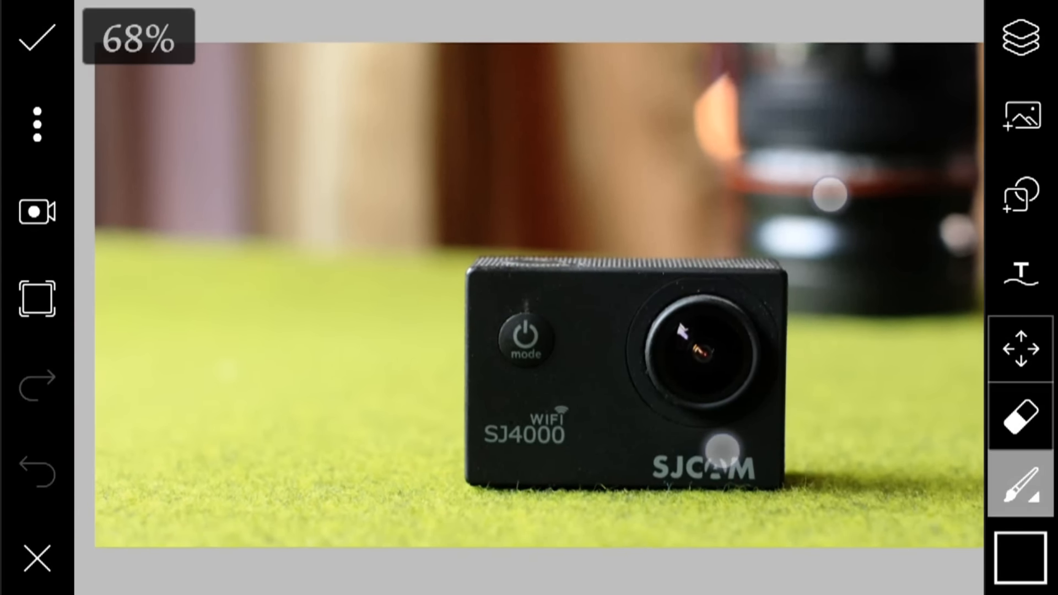
{"action": "left_click", "coordinate": [1022, 118]}
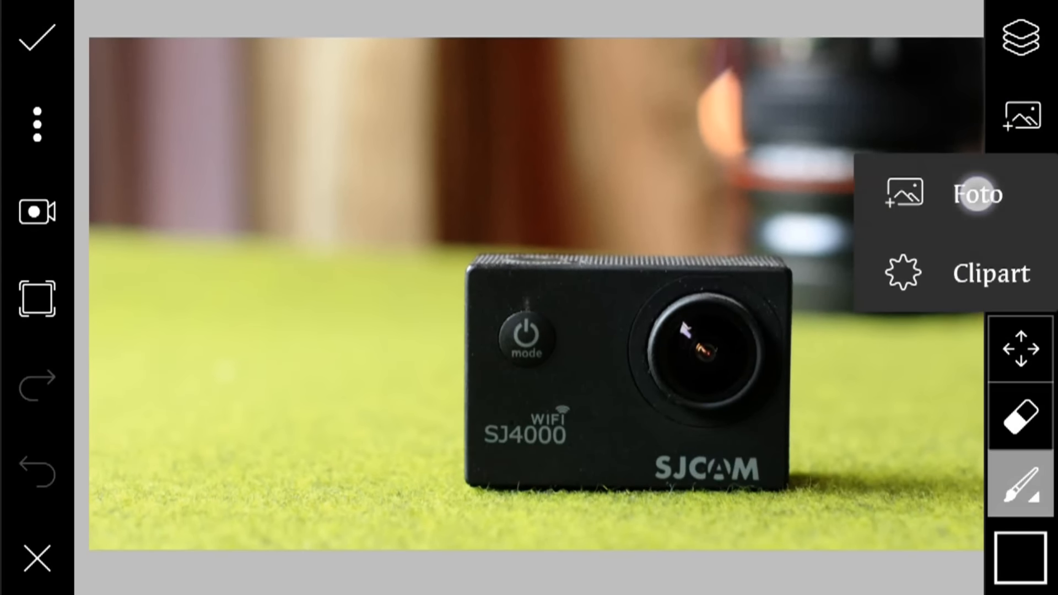
{"action": "left_click", "coordinate": [974, 195]}
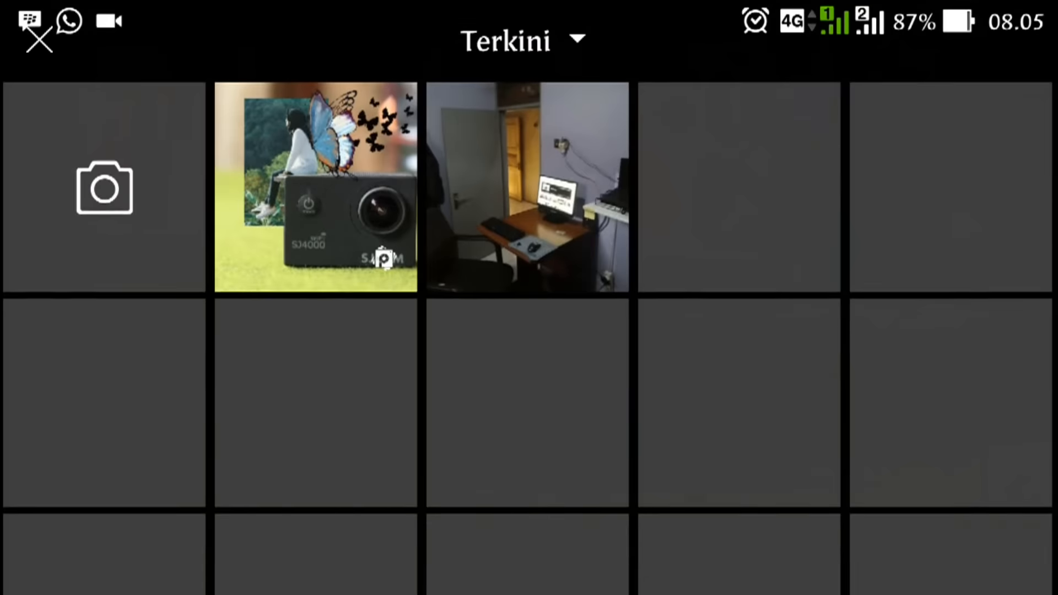
{"action": "left_click", "coordinate": [315, 188]}
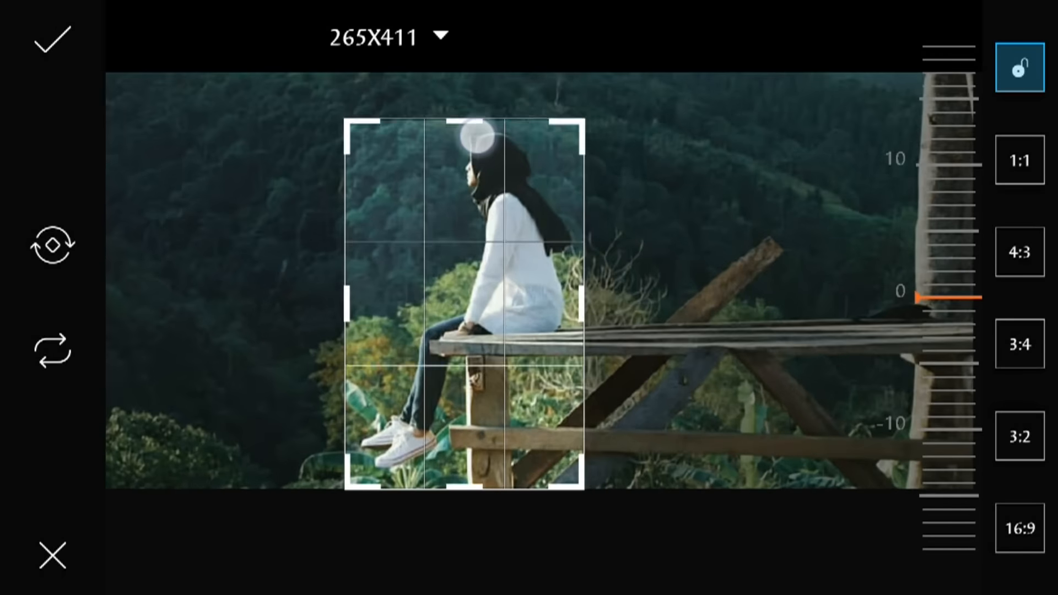
{"action": "left_click", "coordinate": [52, 39]}
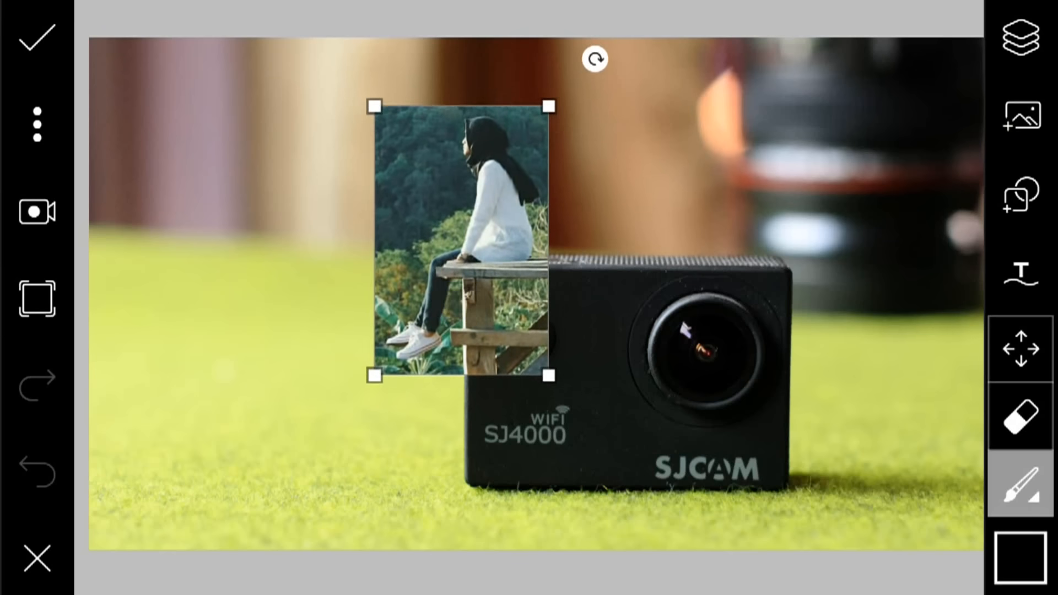
Set up the eraser's size, opacity and shape, and set the layer to 77% opacity
{"action": "left_click", "coordinate": [1024, 37]}
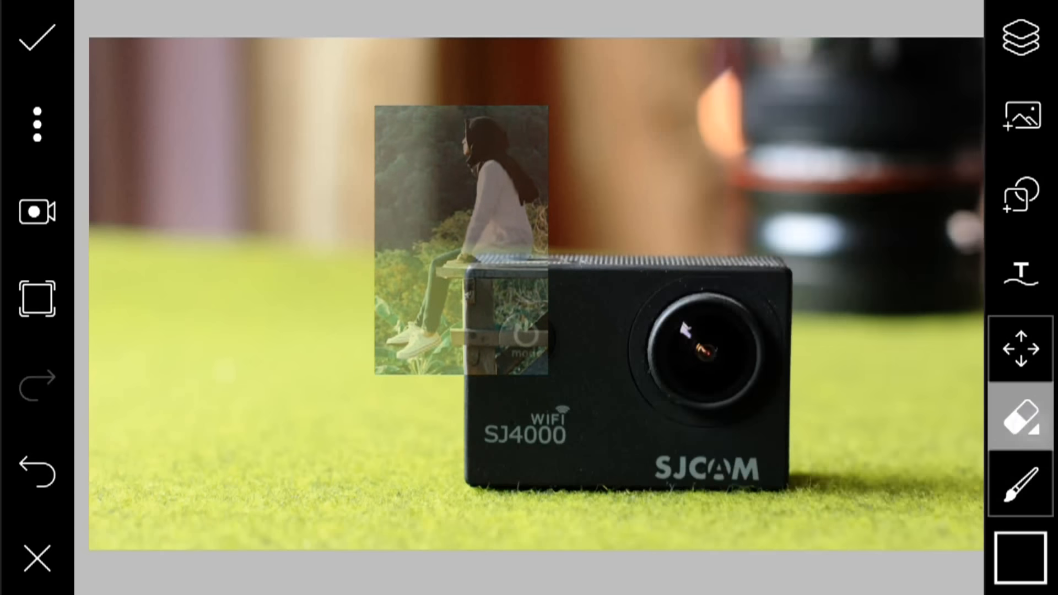
{"action": "left_click", "coordinate": [1021, 417]}
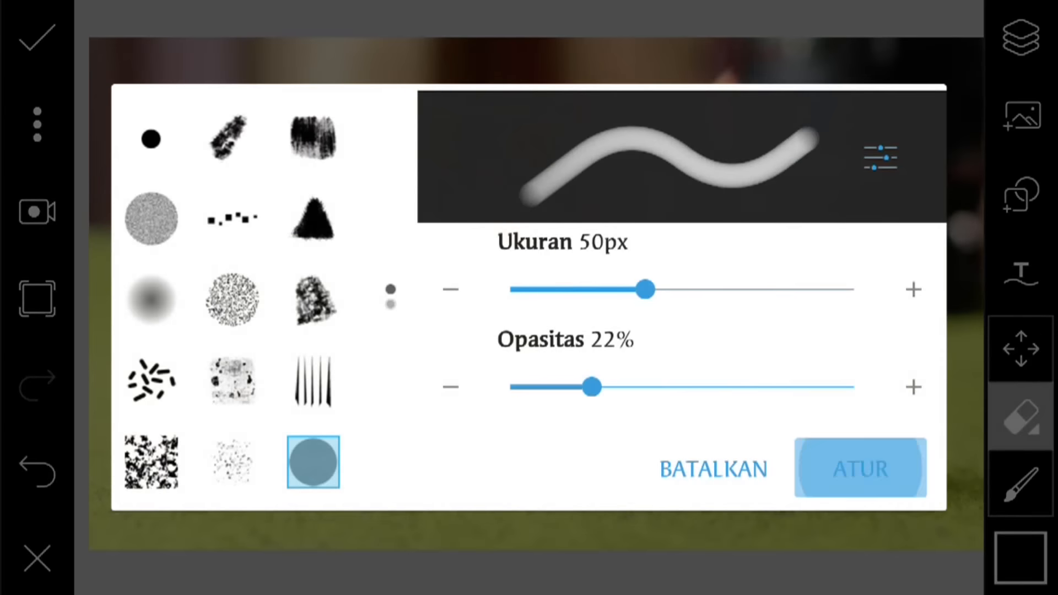
{"action": "left_click", "coordinate": [858, 468]}
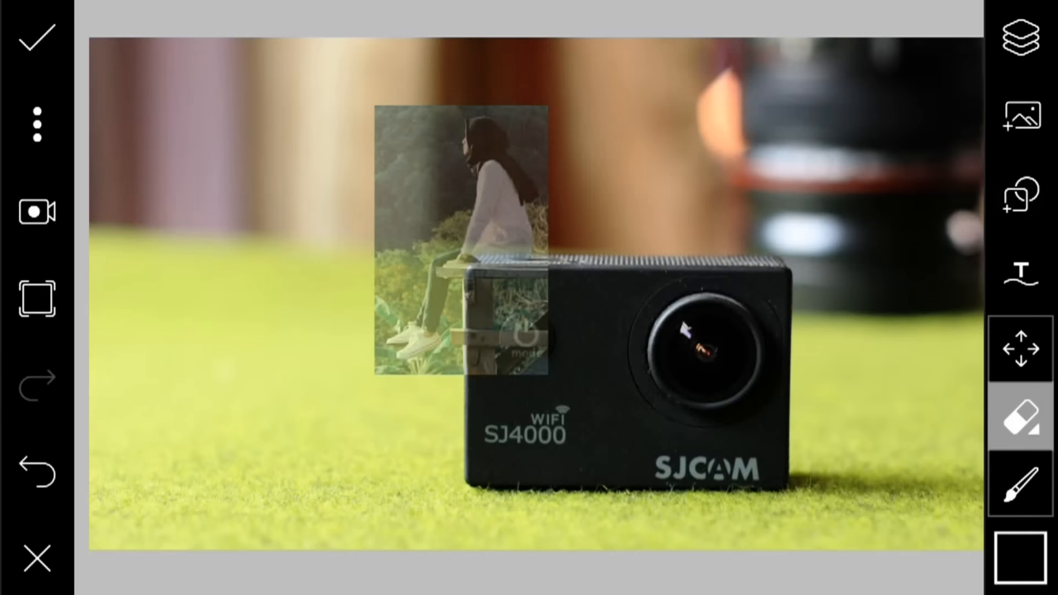
{"action": "left_click", "coordinate": [1021, 560]}
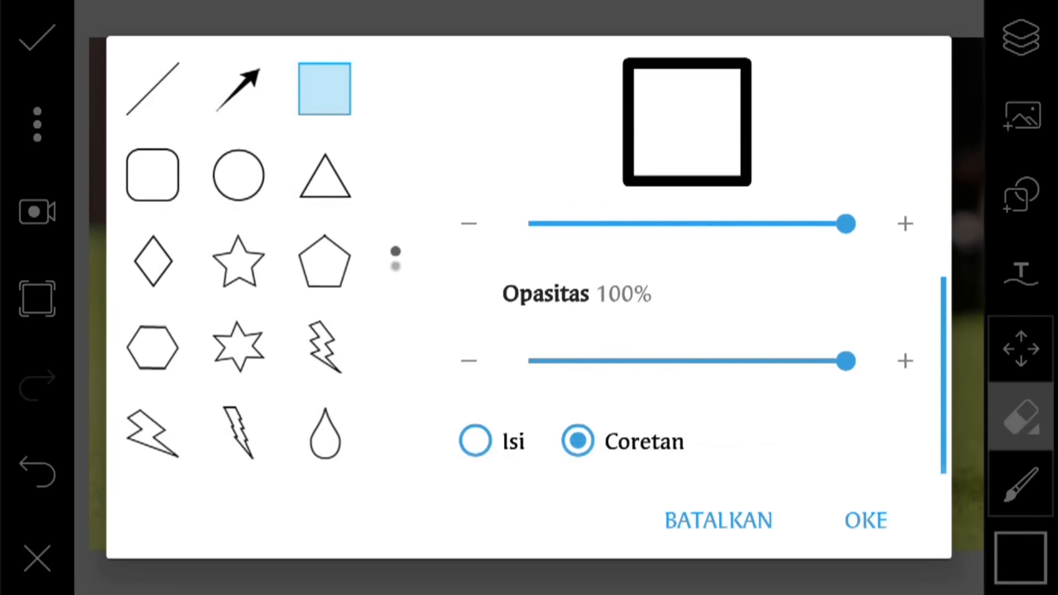
{"action": "left_click", "coordinate": [475, 441]}
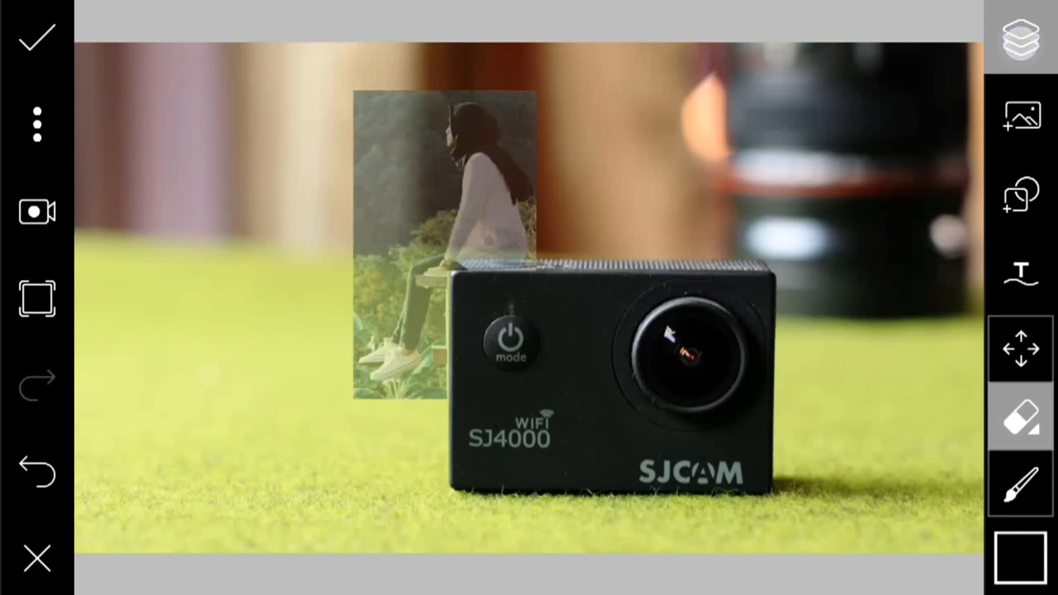
{"action": "left_click", "coordinate": [1024, 33]}
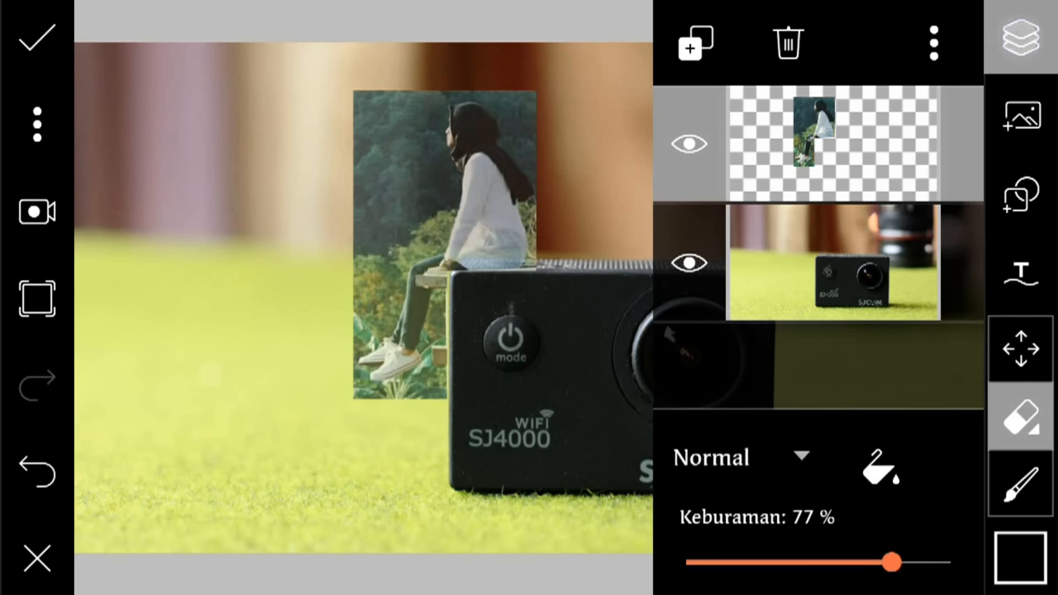
Erase the forest around the woman with a soft 26px brush, adjusting the brush colour
{"action": "left_click", "coordinate": [1022, 39]}
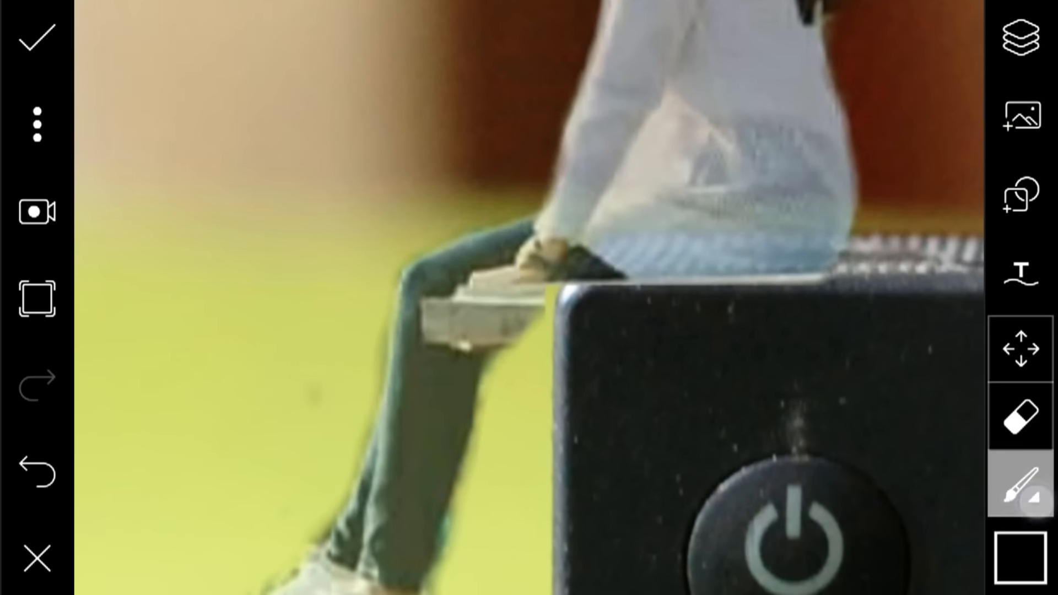
{"action": "left_click", "coordinate": [1019, 480]}
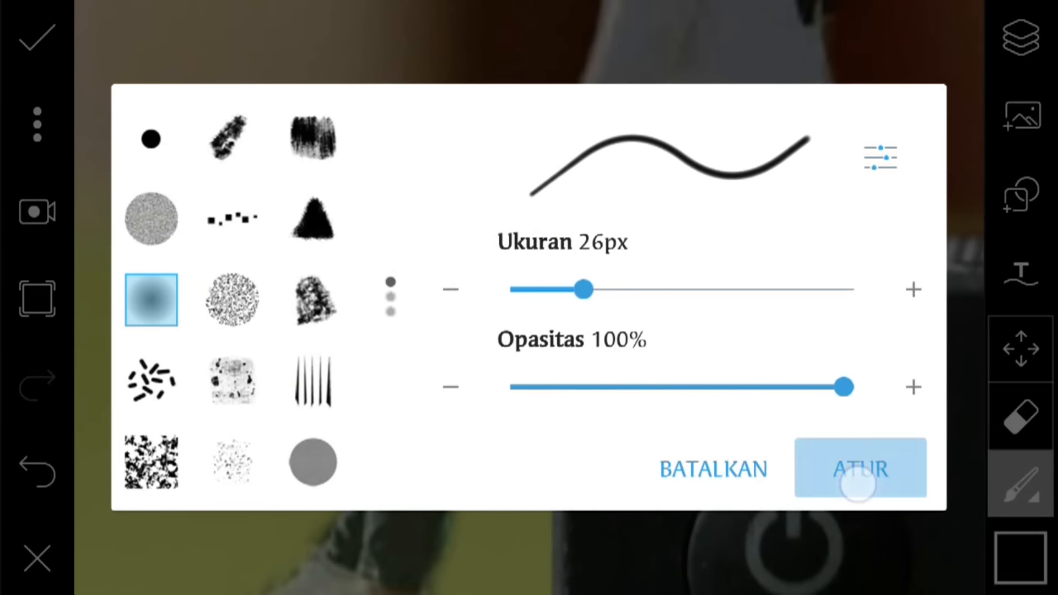
{"action": "left_click", "coordinate": [860, 468]}
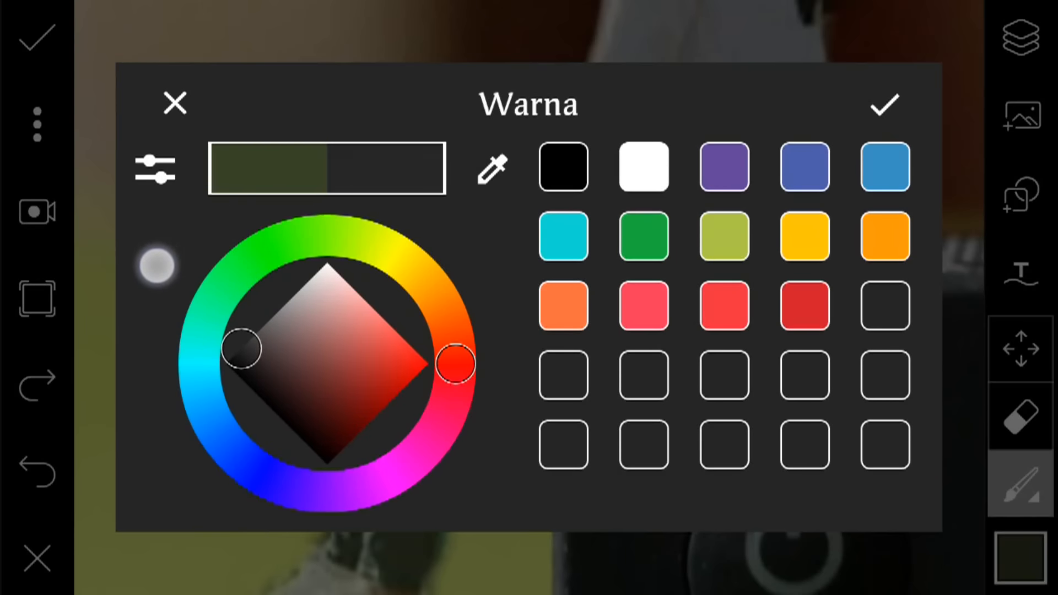
{"action": "left_click", "coordinate": [884, 105]}
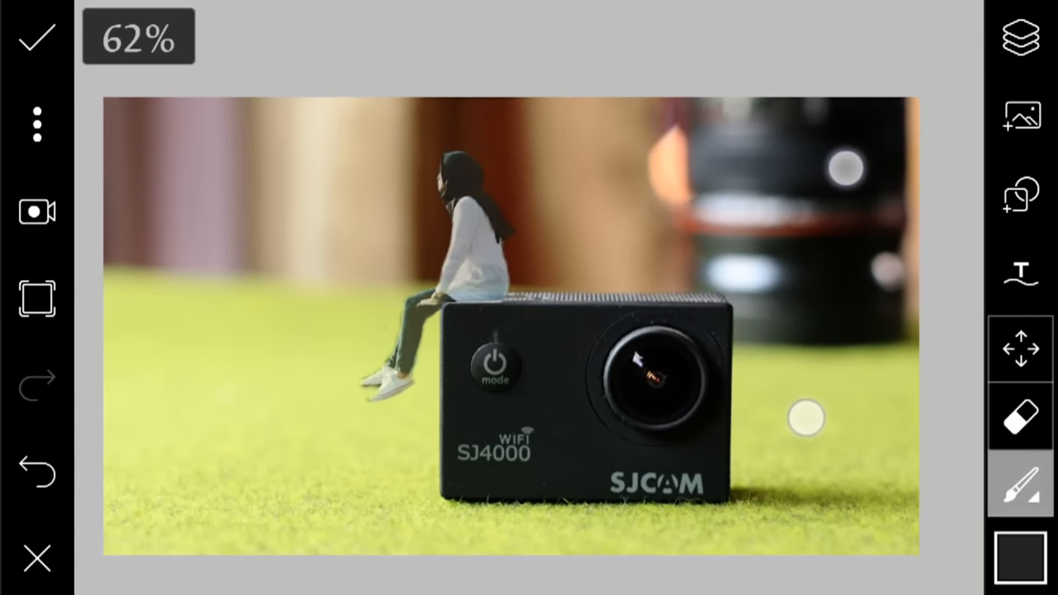
Finish erasing with a 75px brush, then close the draw tool choosing BUANG
{"action": "left_click", "coordinate": [1023, 37]}
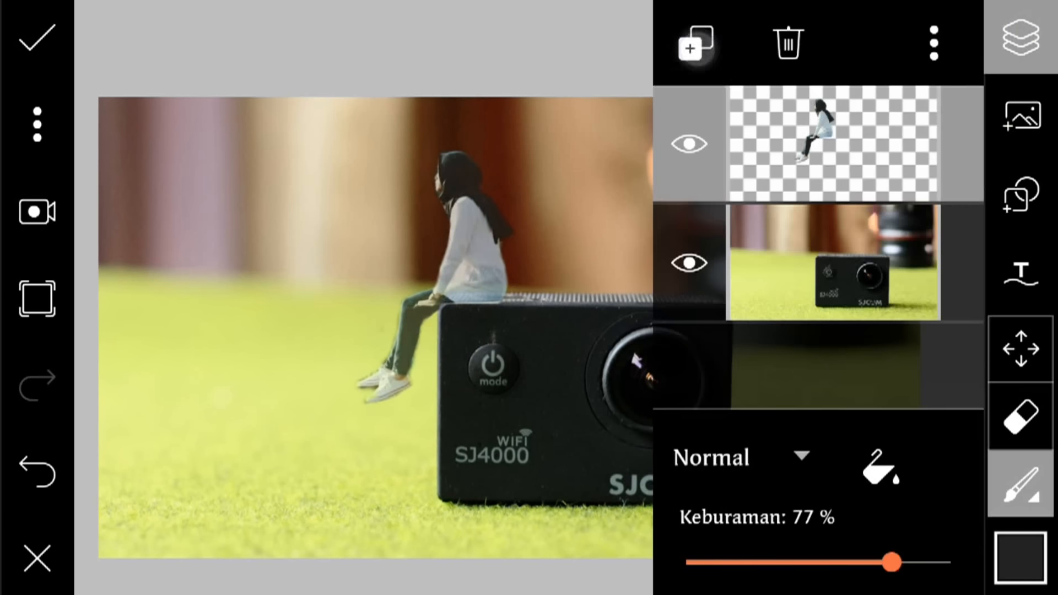
{"action": "left_click", "coordinate": [694, 43]}
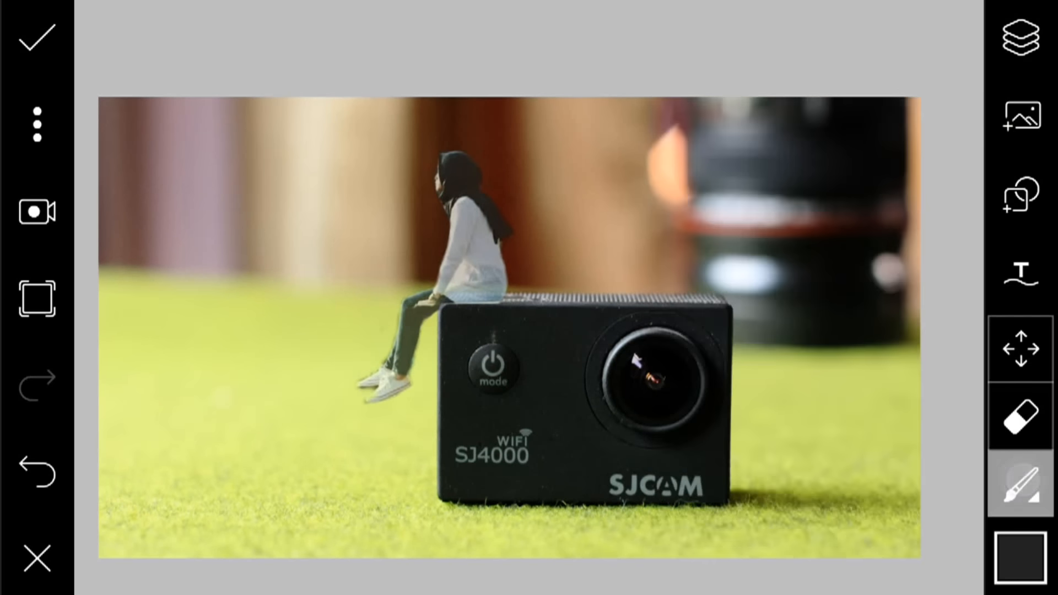
{"action": "left_click", "coordinate": [1024, 492]}
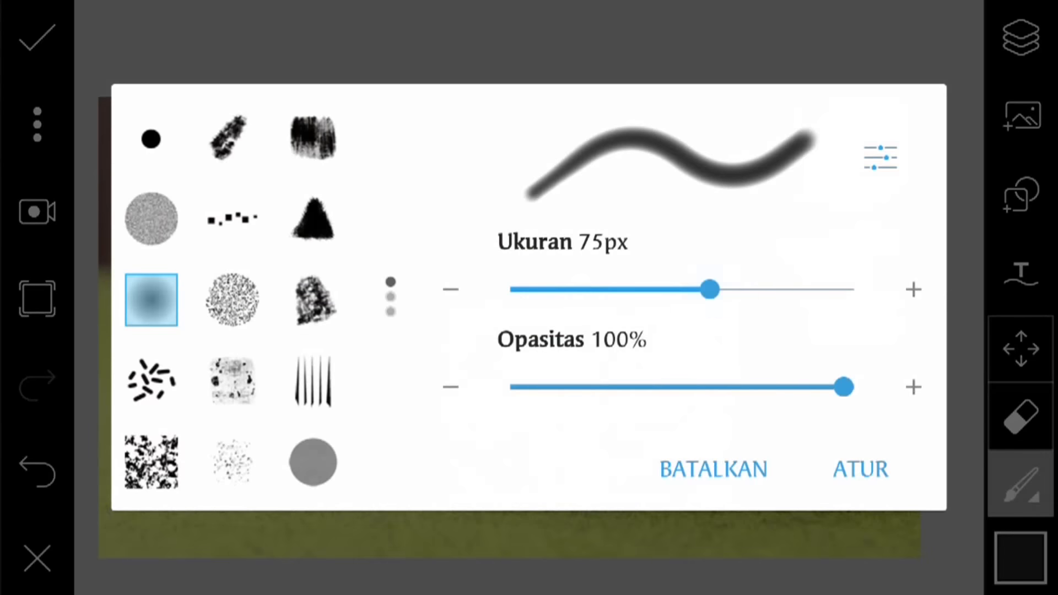
{"action": "left_click", "coordinate": [860, 469]}
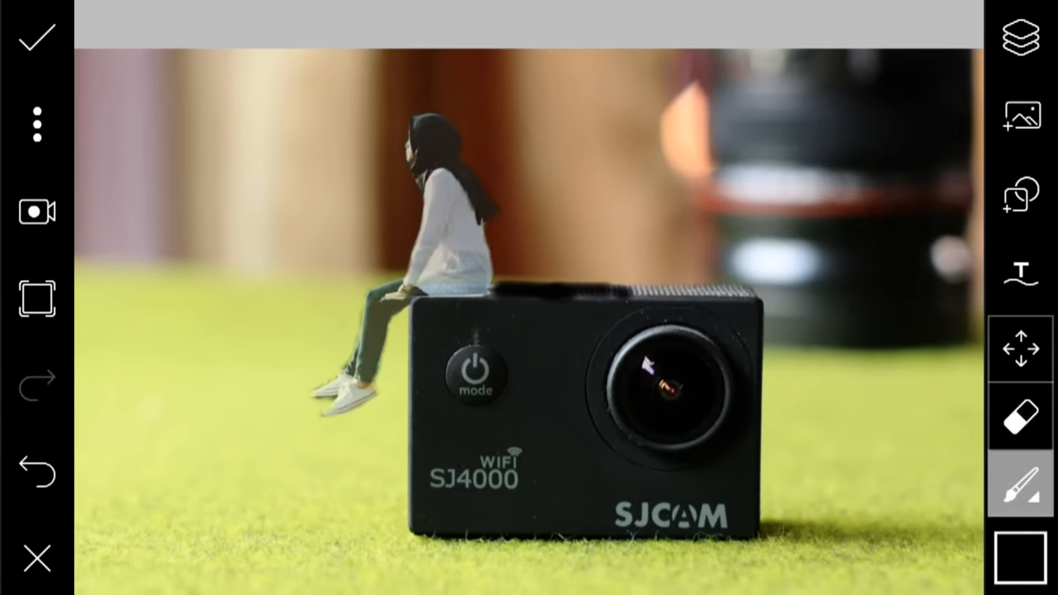
{"action": "left_click", "coordinate": [1018, 34]}
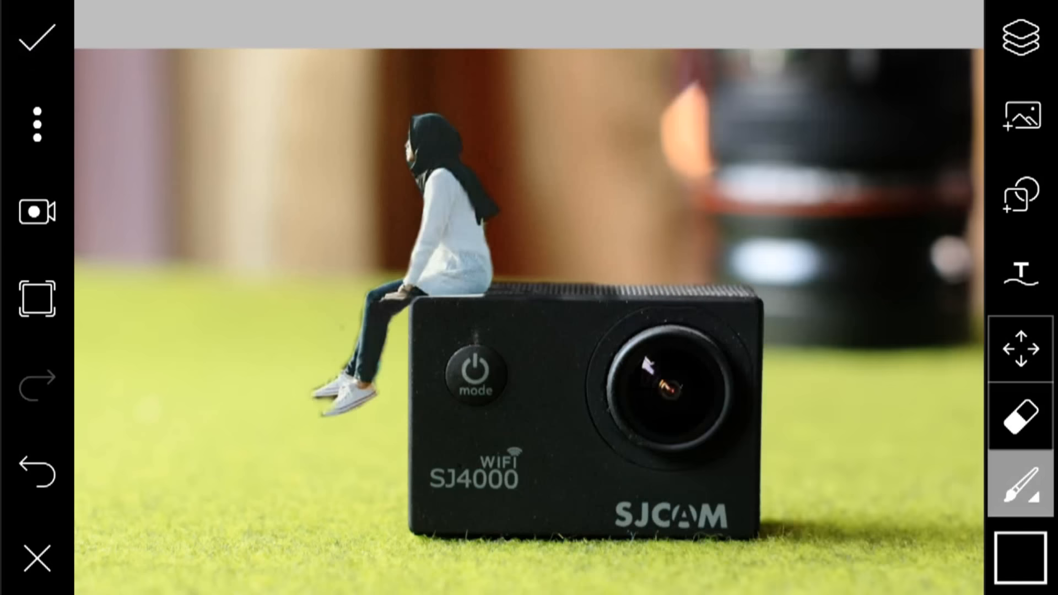
{"action": "left_click", "coordinate": [37, 557]}
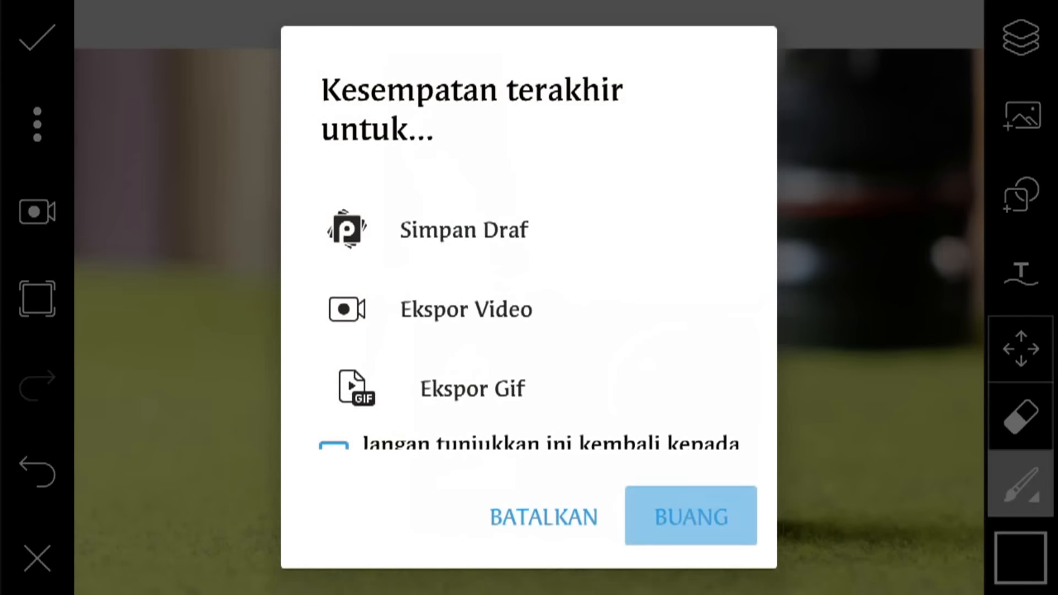
{"action": "left_click", "coordinate": [541, 517]}
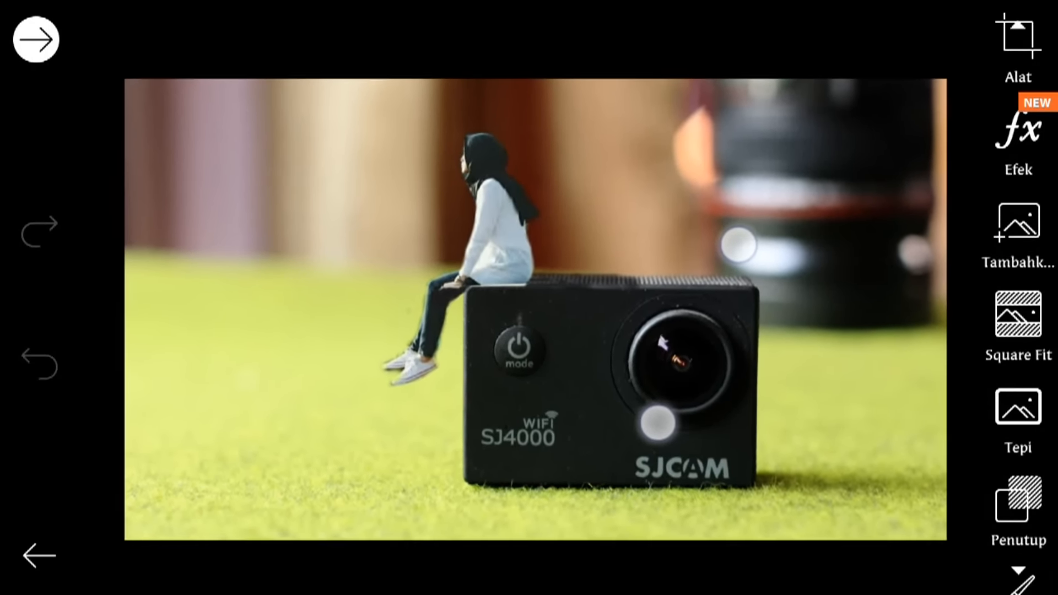
Add the blue butterfly, crop it to one wing, and place it on her back
{"action": "left_click", "coordinate": [1018, 229]}
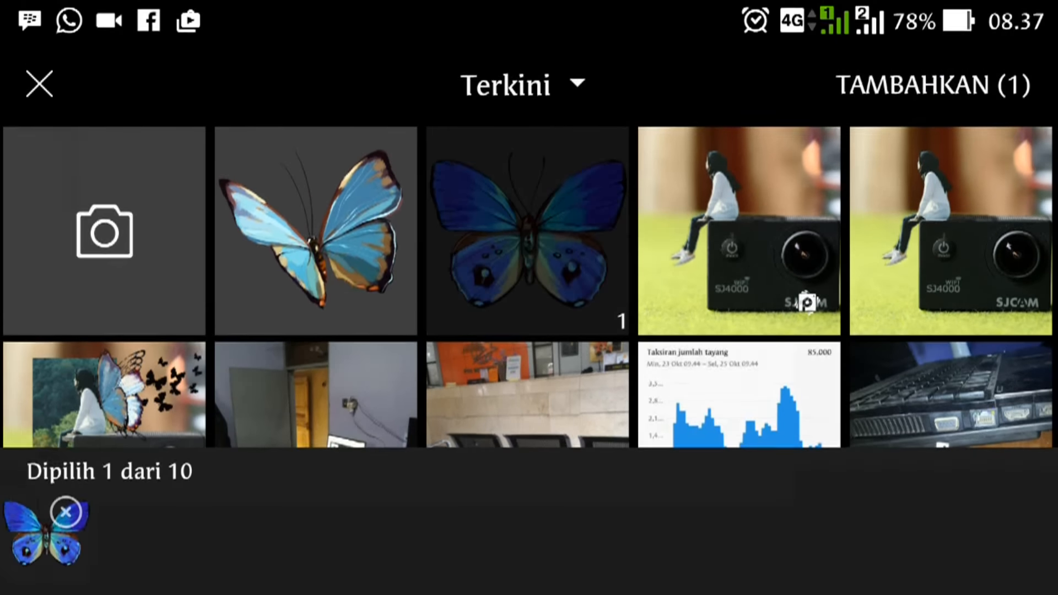
{"action": "left_click", "coordinate": [737, 231]}
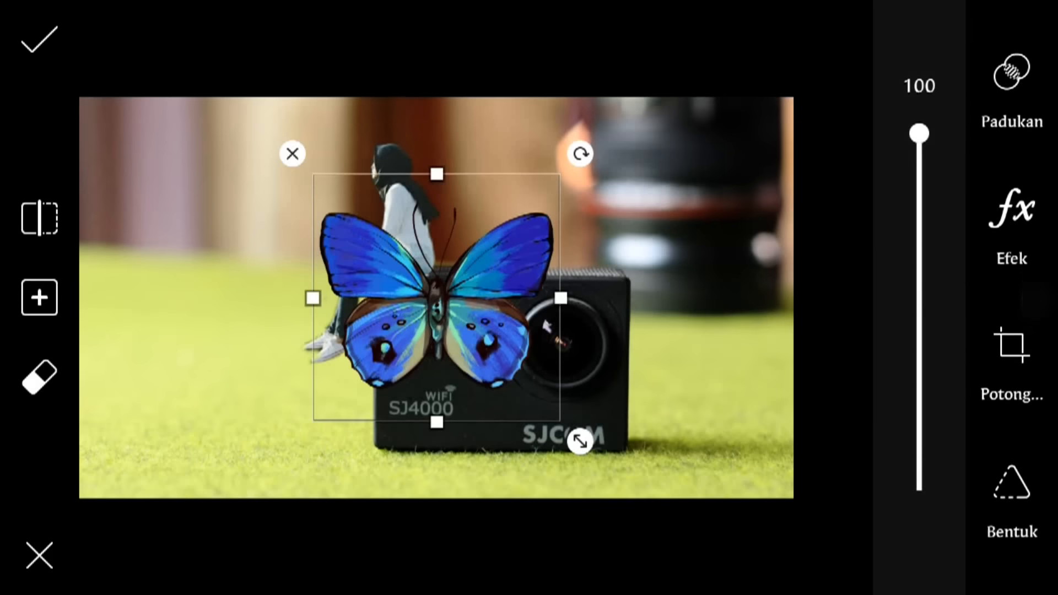
{"action": "left_click", "coordinate": [1013, 364]}
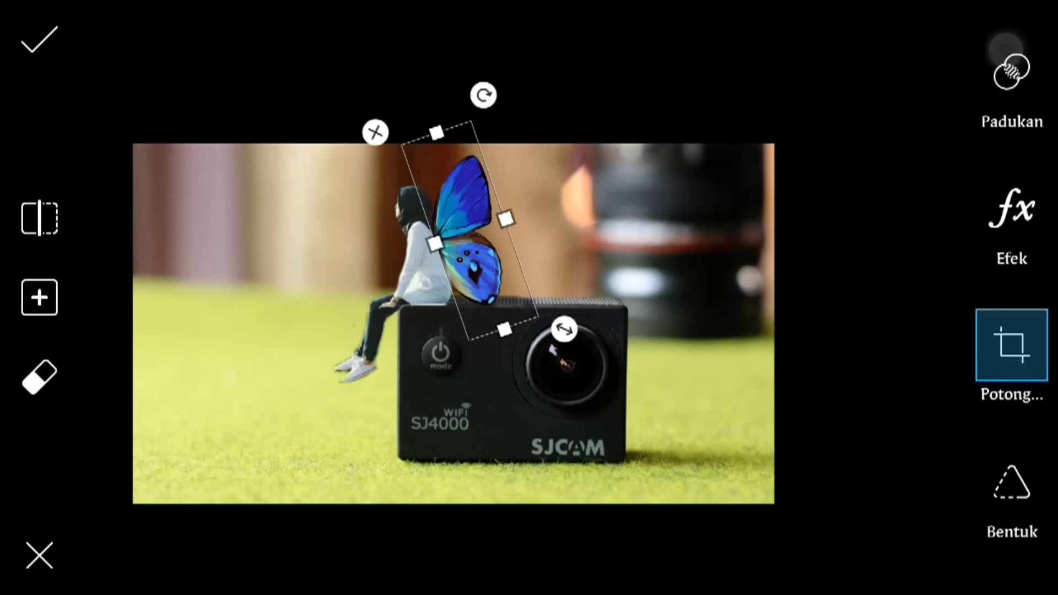
Choose Tambahkan Foto again from the add list to bring up the photo picker
{"action": "left_click", "coordinate": [38, 297]}
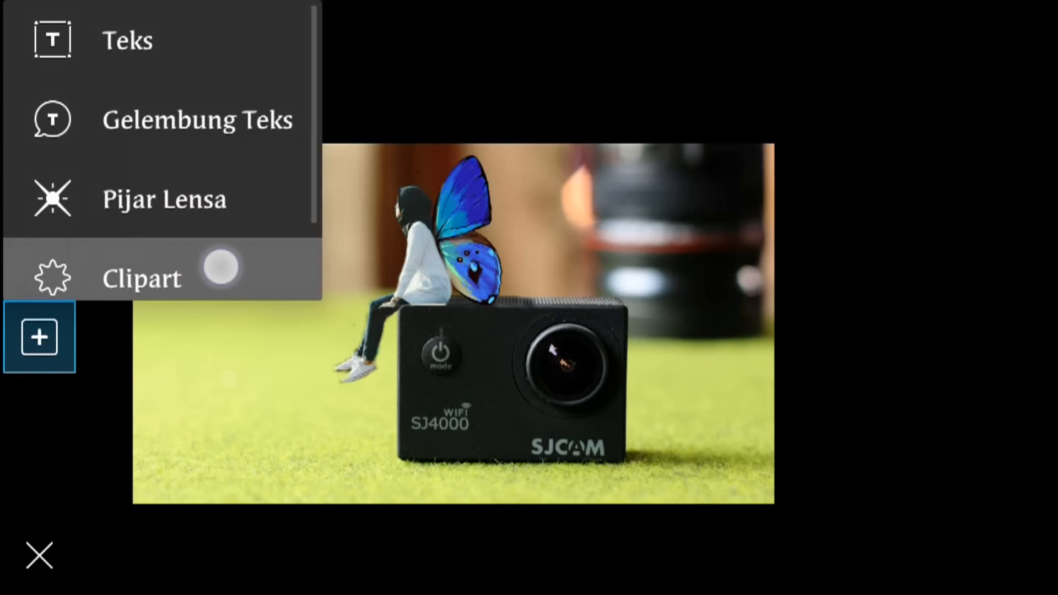
{"action": "scroll", "scroll_direction": "down", "scroll_amount": 3}
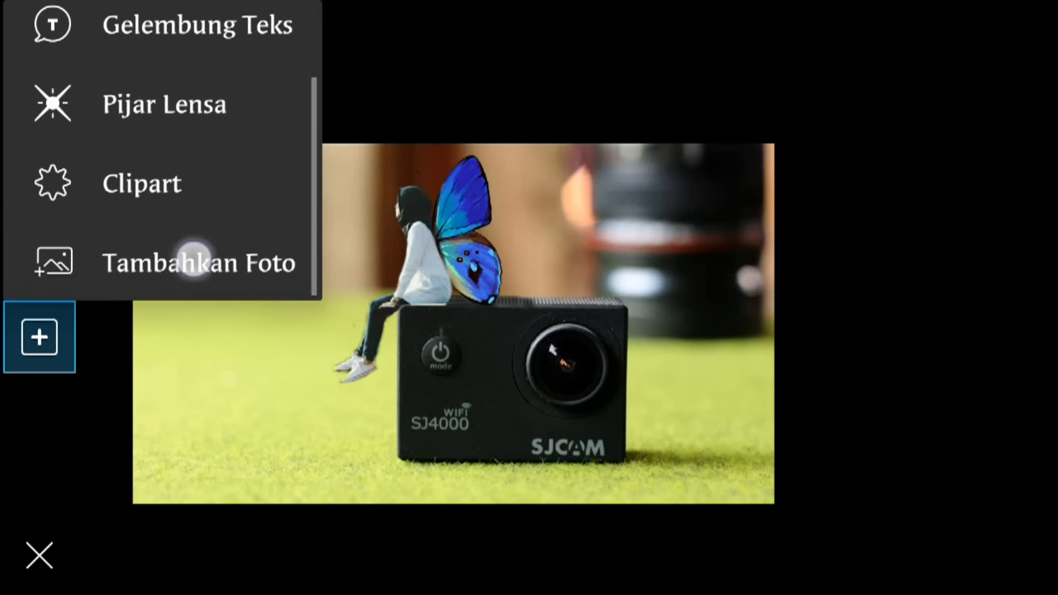
{"action": "left_click", "coordinate": [199, 261]}
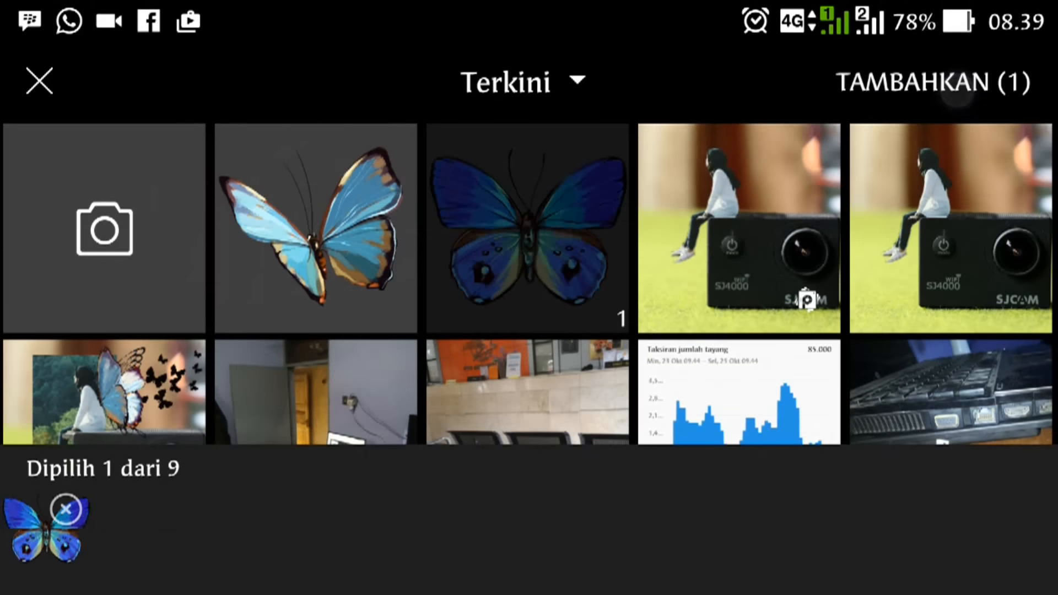
Add the butterfly again, crop it to a wing, and angle it behind the first wing
{"action": "left_click", "coordinate": [931, 82]}
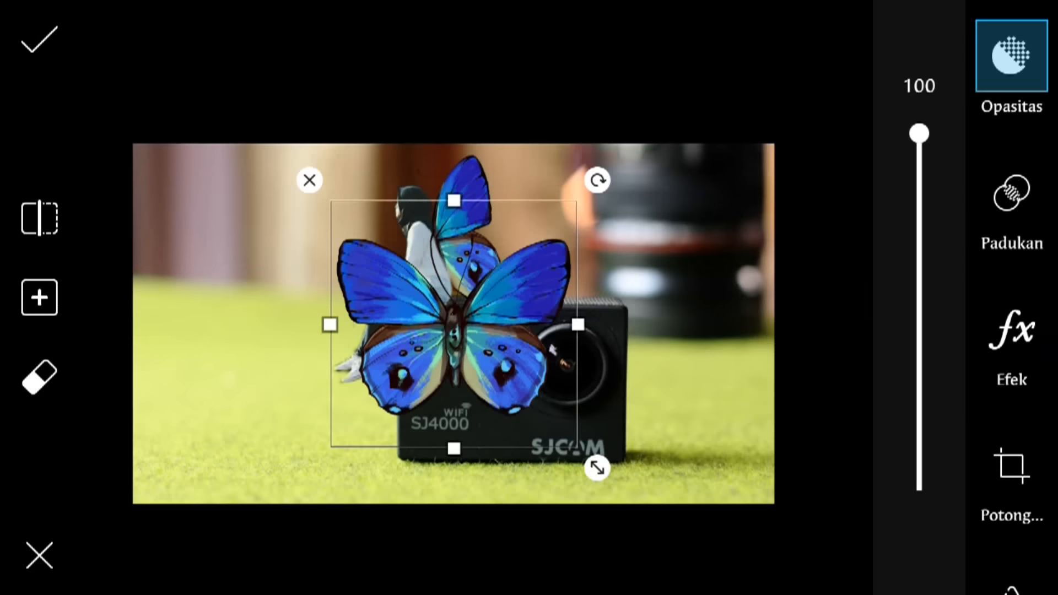
{"action": "scroll", "scroll_direction": "down", "scroll_amount": 3}
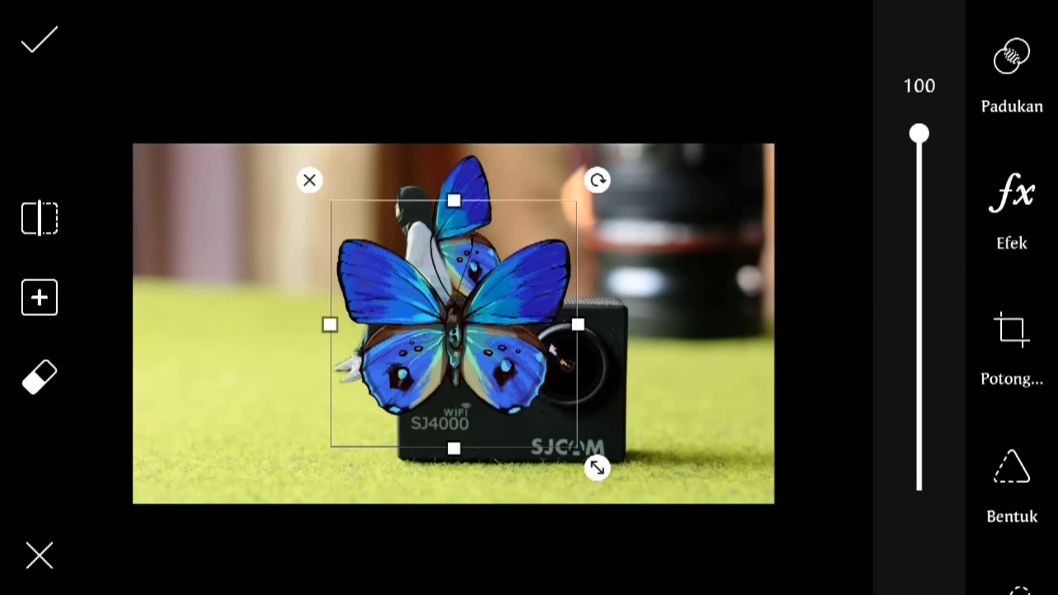
{"action": "left_click", "coordinate": [1011, 330]}
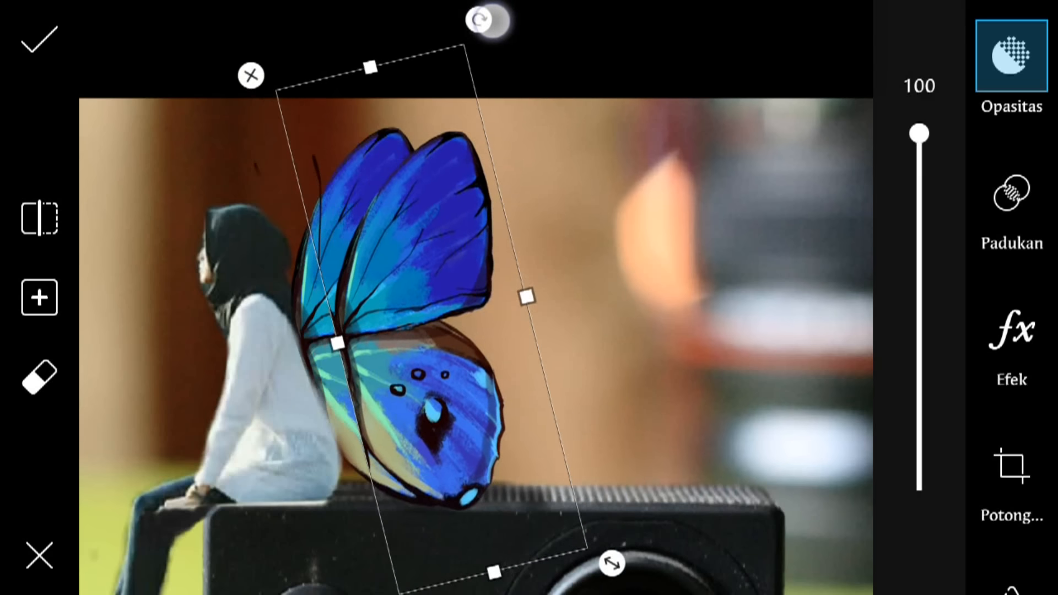
{"action": "left_click", "coordinate": [38, 39]}
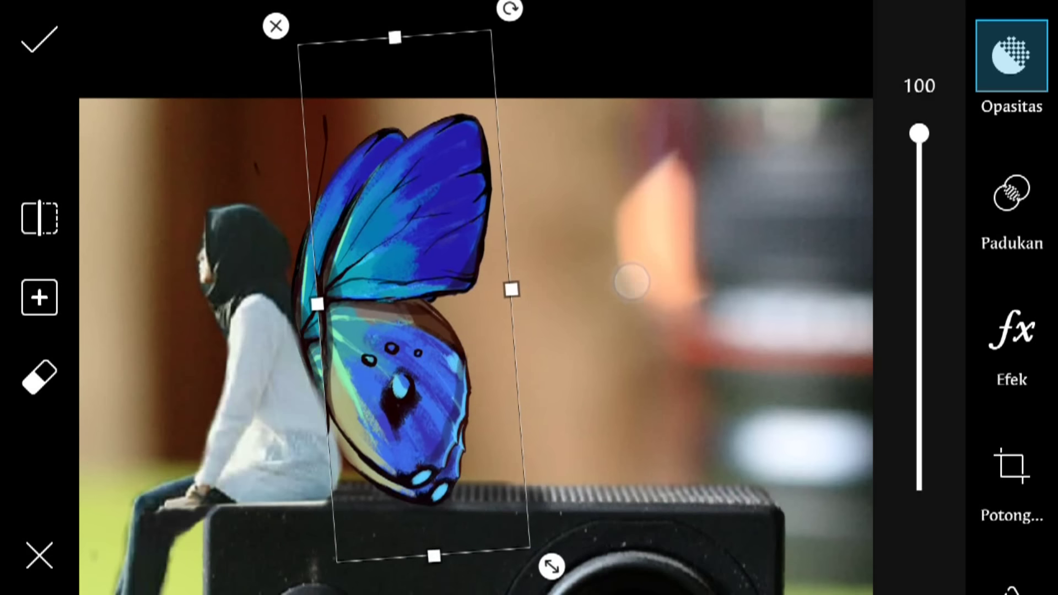
{"action": "left_click", "coordinate": [39, 39]}
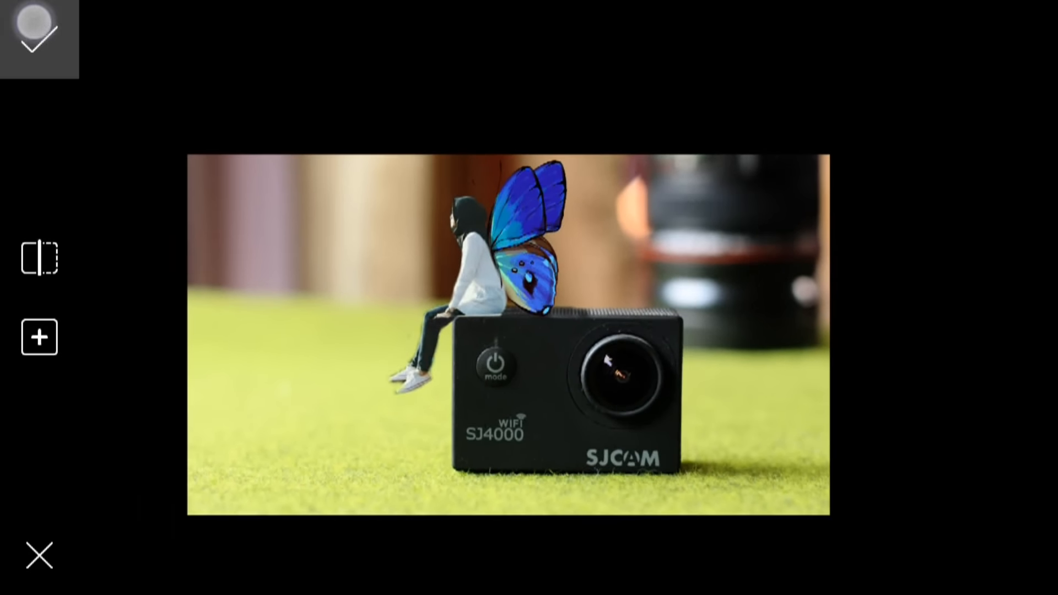
{"action": "left_click", "coordinate": [40, 33]}
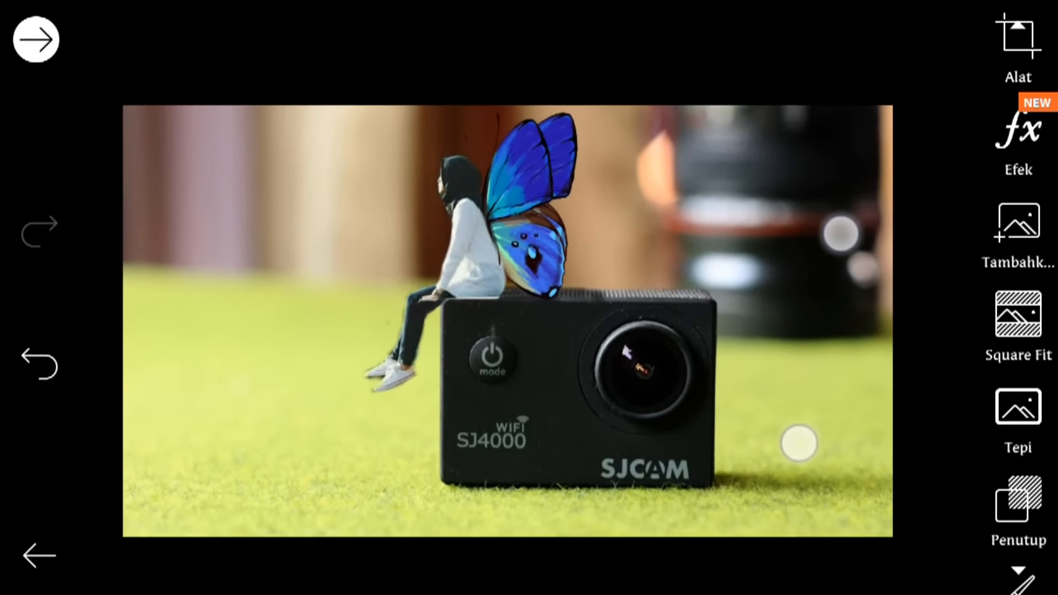
Crop tighter around the girl and camera, then apply the Semarak effect at Pudar 37
{"action": "left_click", "coordinate": [1019, 37]}
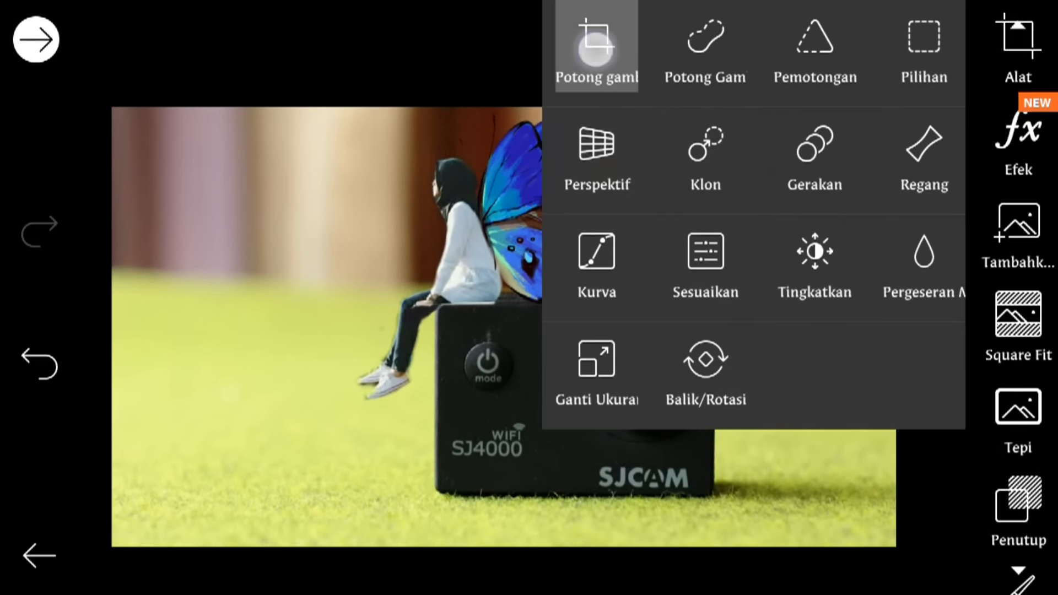
{"action": "left_click", "coordinate": [595, 47]}
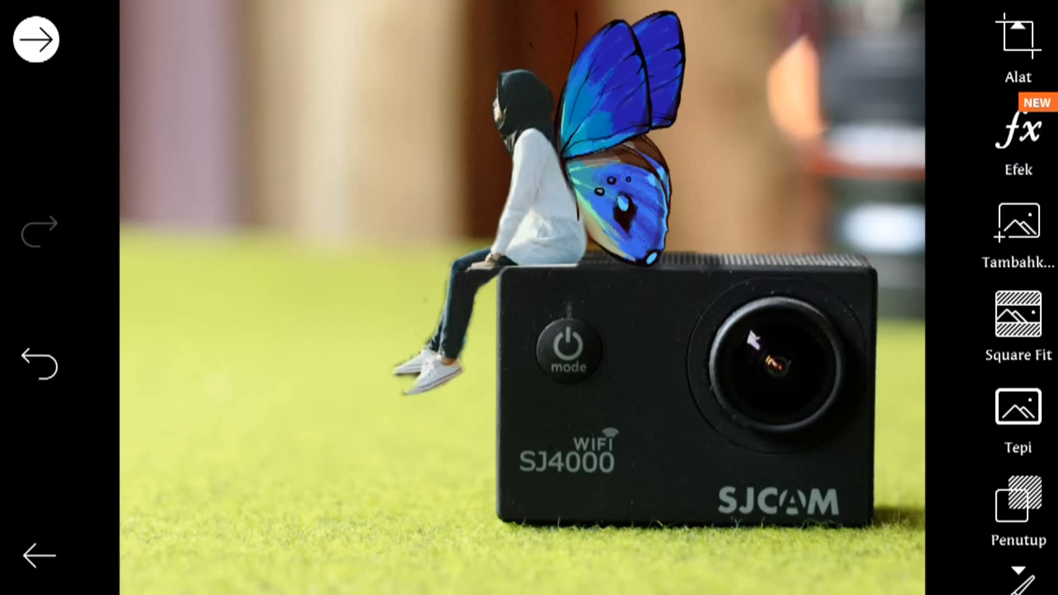
{"action": "left_click", "coordinate": [1017, 131]}
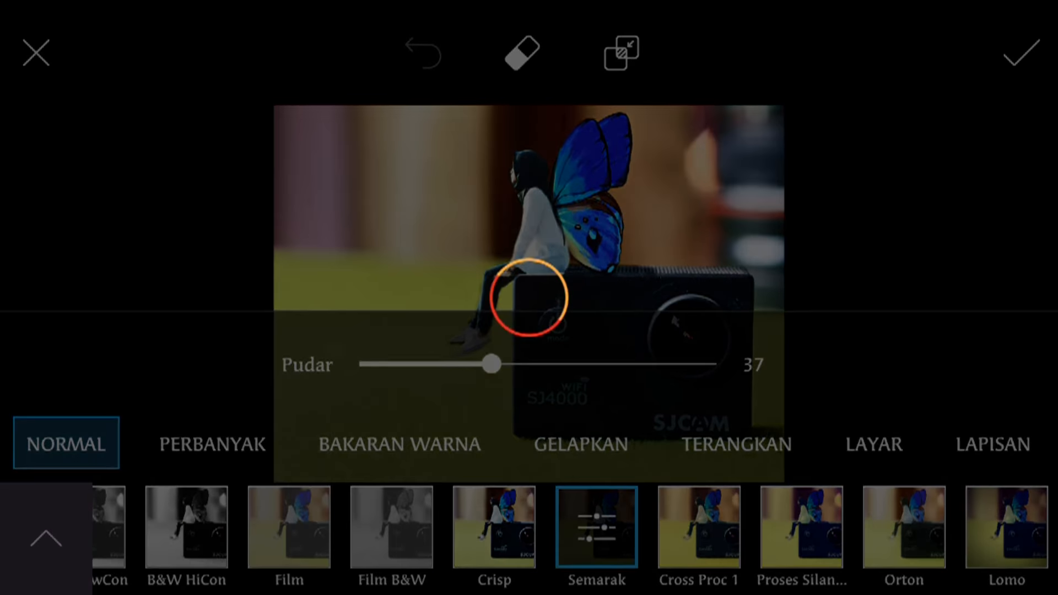
{"action": "left_click", "coordinate": [1021, 53]}
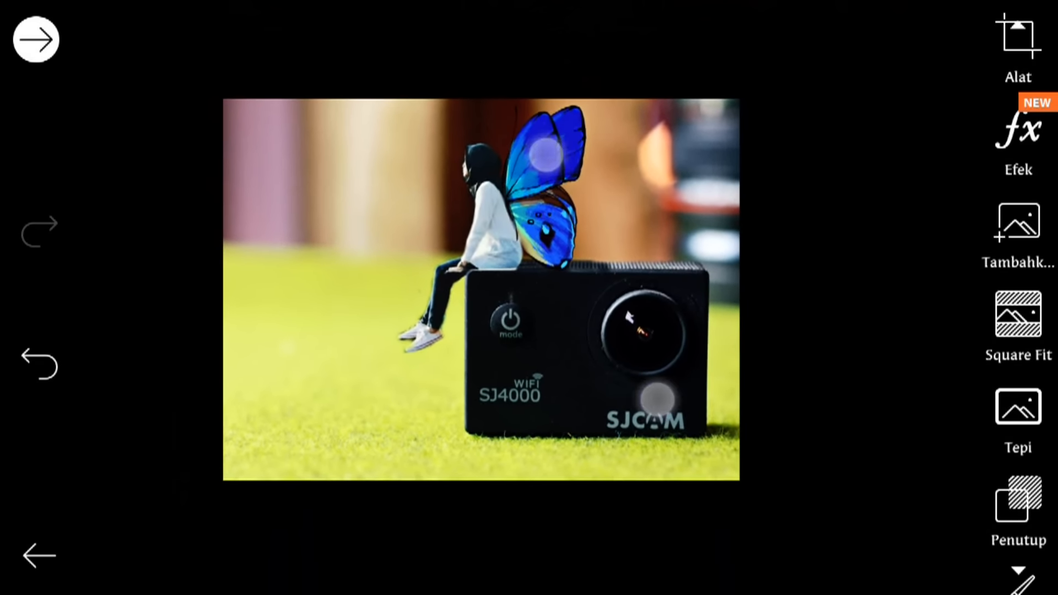
Apply the Bokeh 2 mask from Penutup and continue to the Bagikan share screen
{"action": "scroll", "scroll_direction": "up", "scroll_amount": 3}
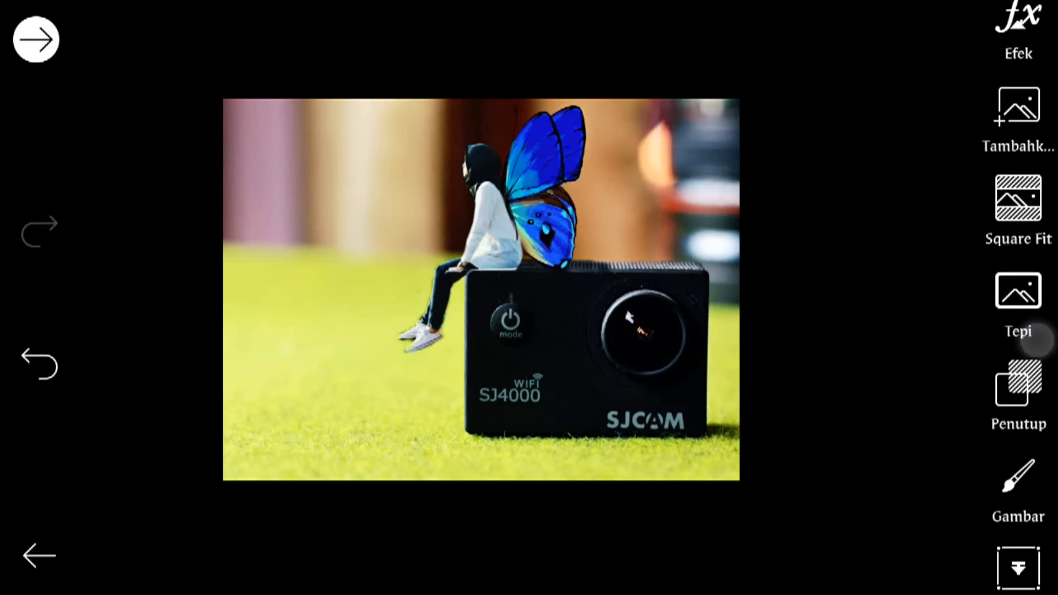
{"action": "scroll", "scroll_direction": "up", "scroll_amount": 3}
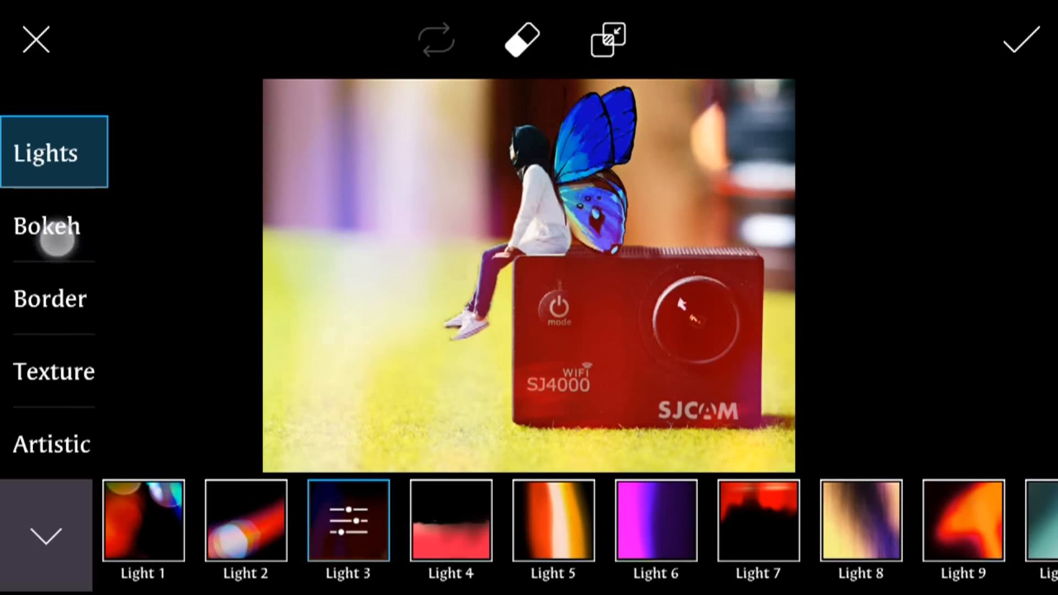
{"action": "left_click", "coordinate": [46, 226]}
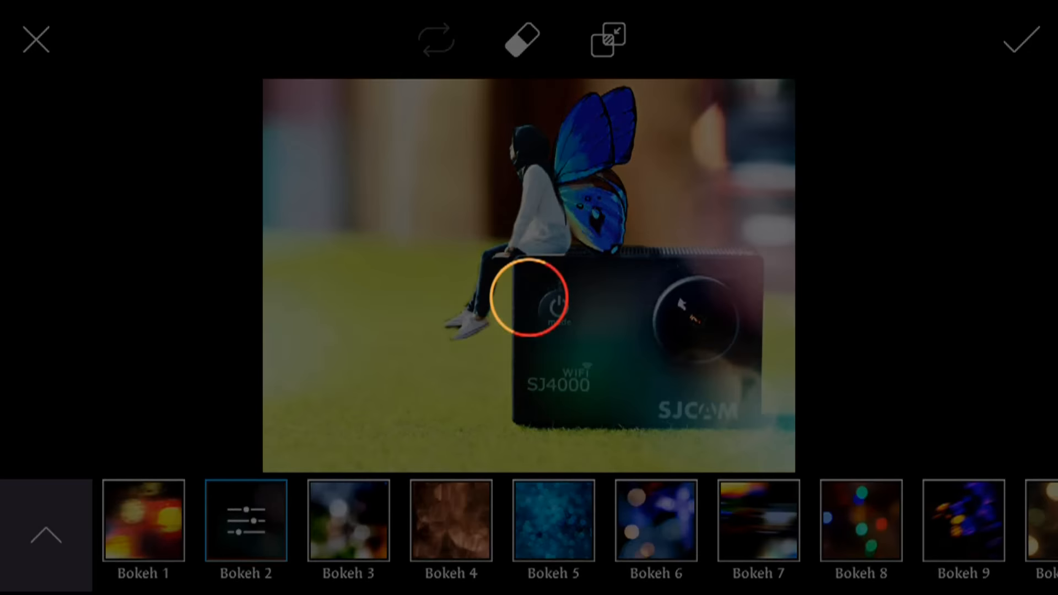
{"action": "left_click", "coordinate": [1019, 38]}
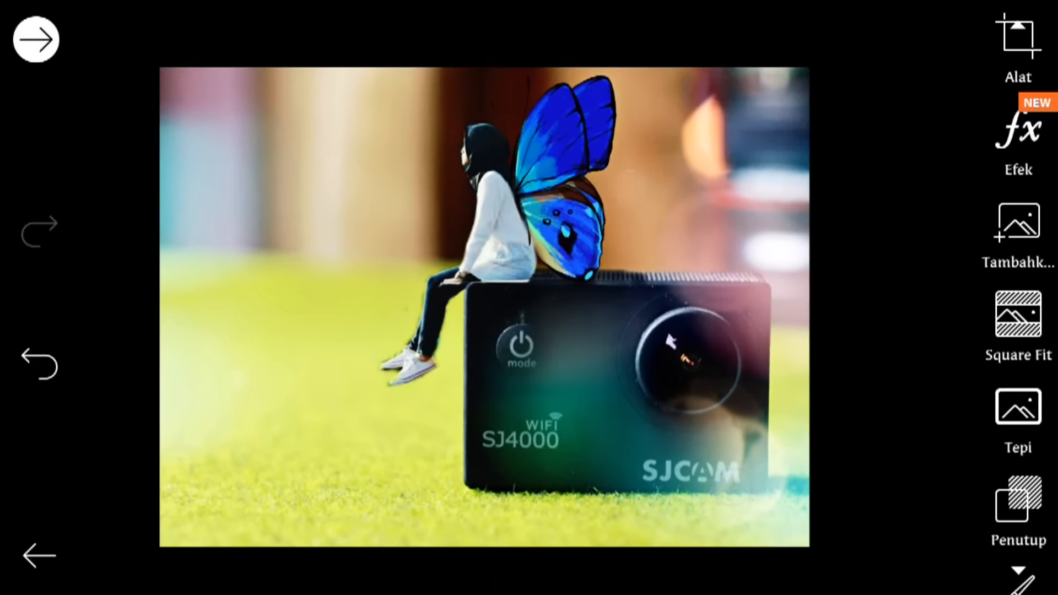
{"action": "left_click", "coordinate": [35, 39]}
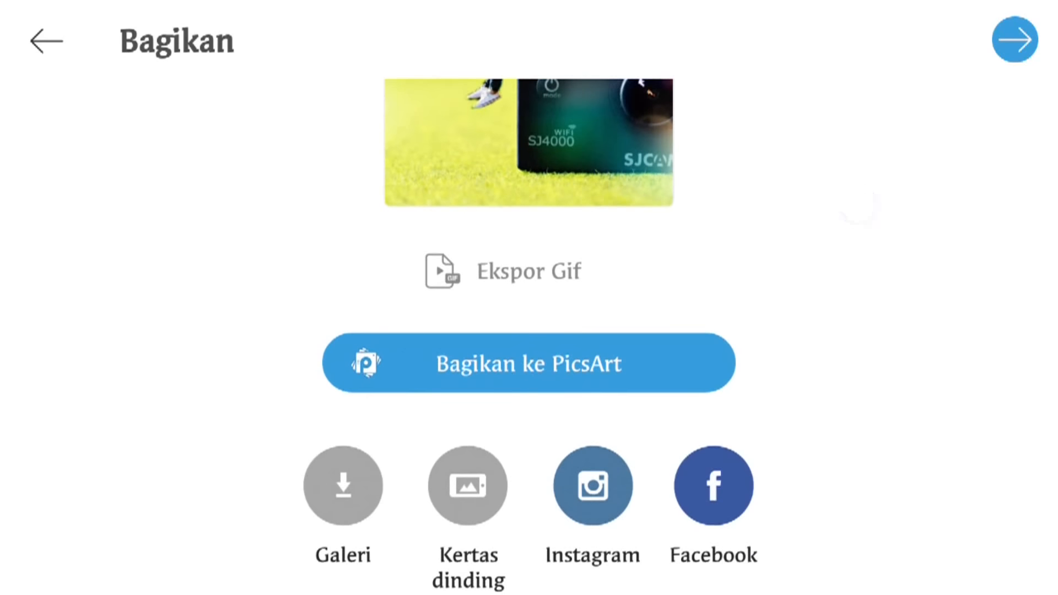